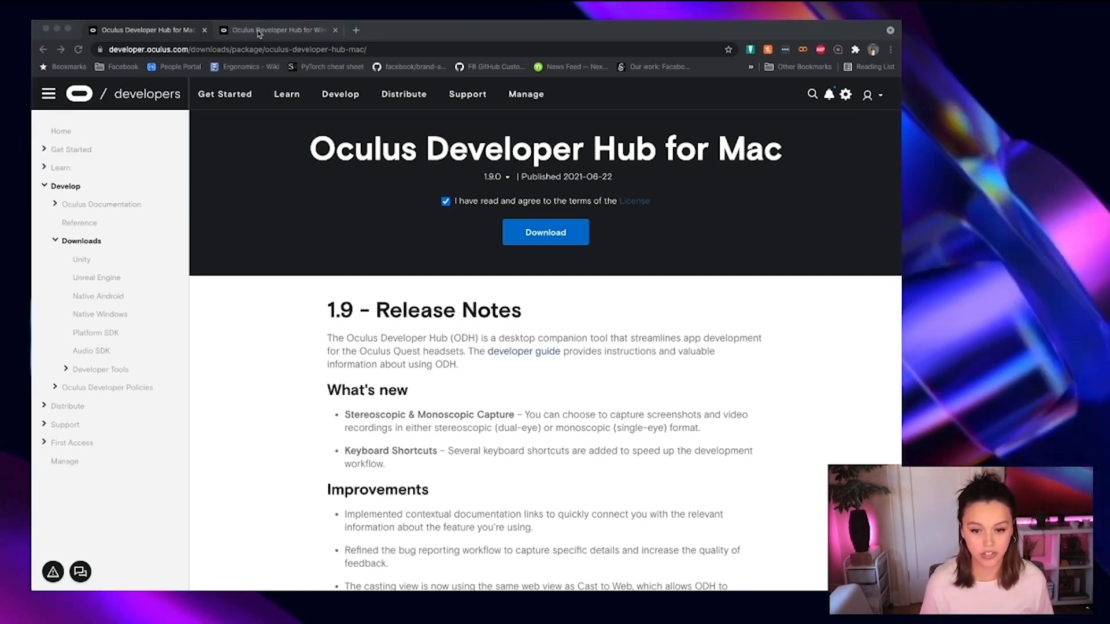
Switch on ADB over Wi-Fi from the My Device Actions tab
click(276, 30)
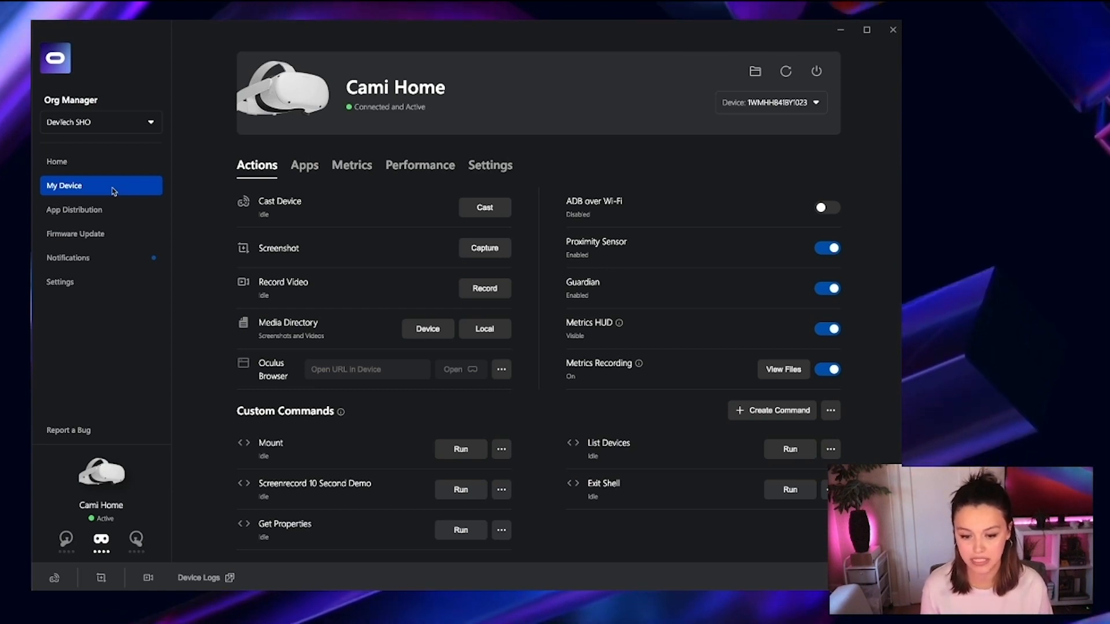
mouse_move(721, 165)
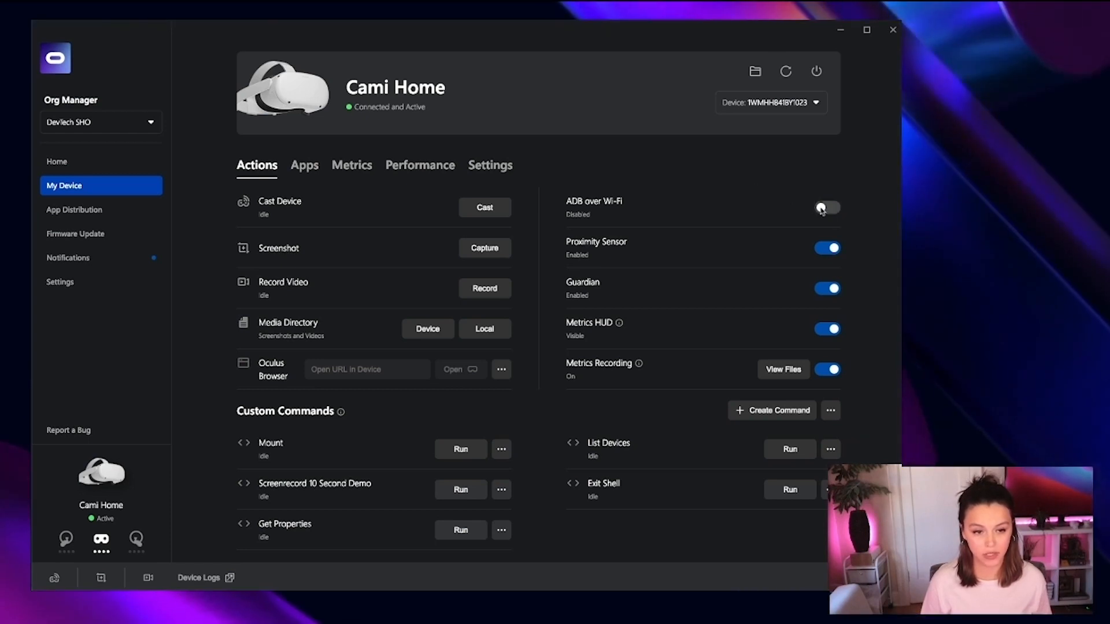
click(826, 207)
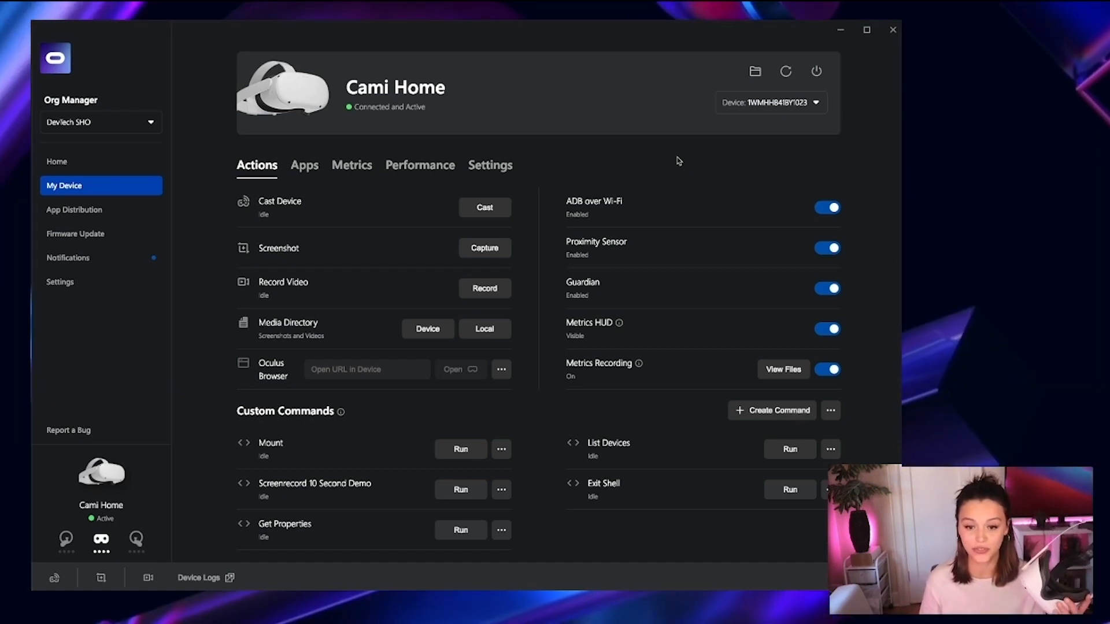
mouse_move(518, 202)
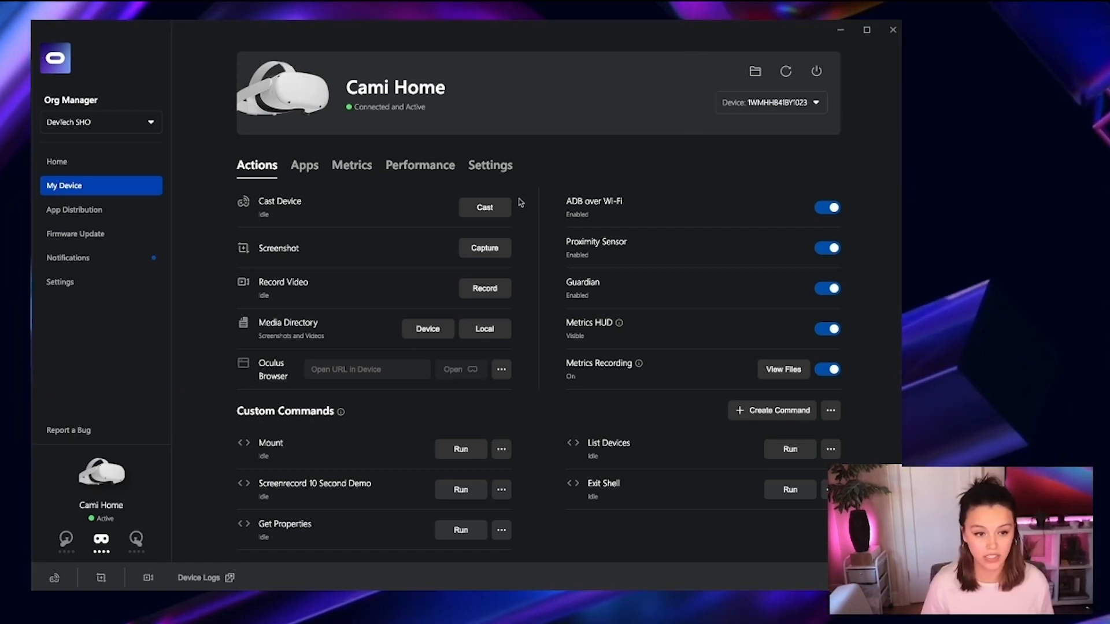
mouse_move(435, 211)
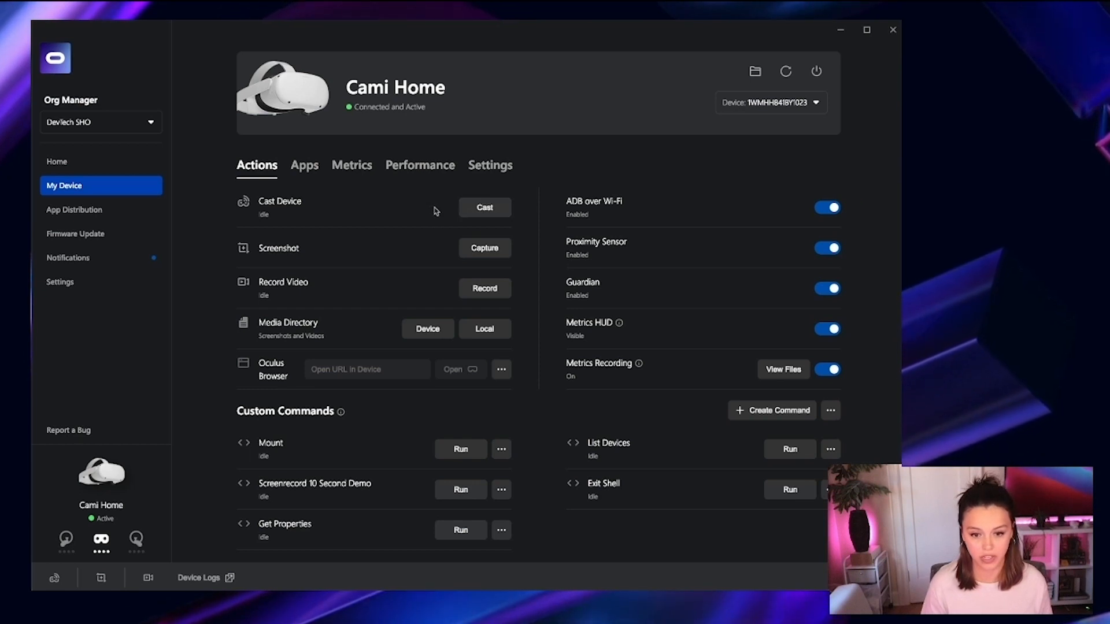
mouse_move(476, 235)
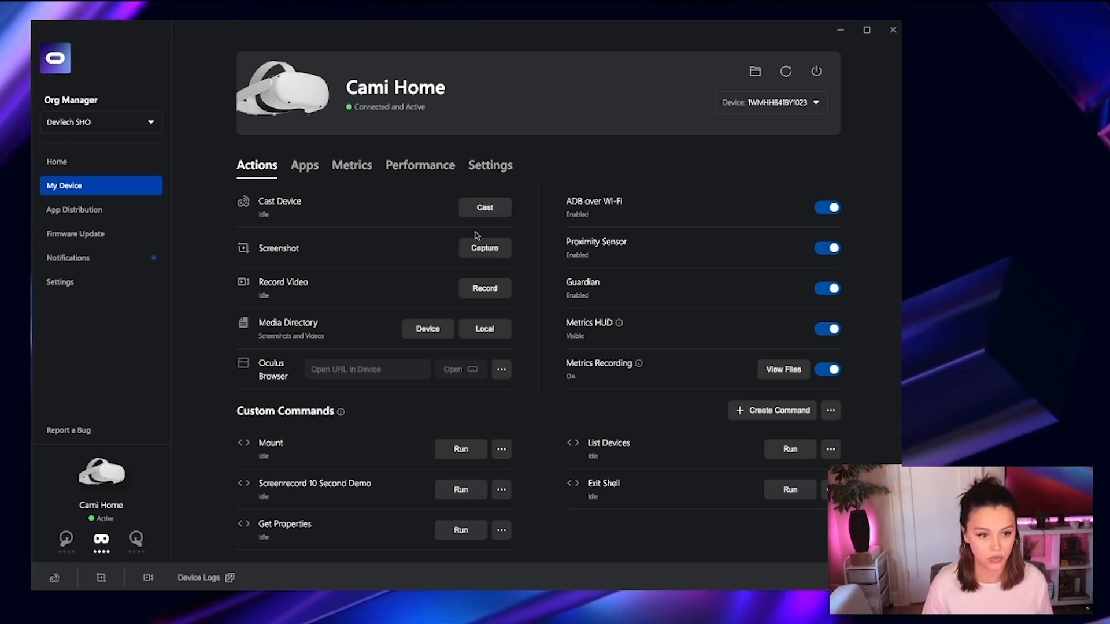
mouse_move(462, 274)
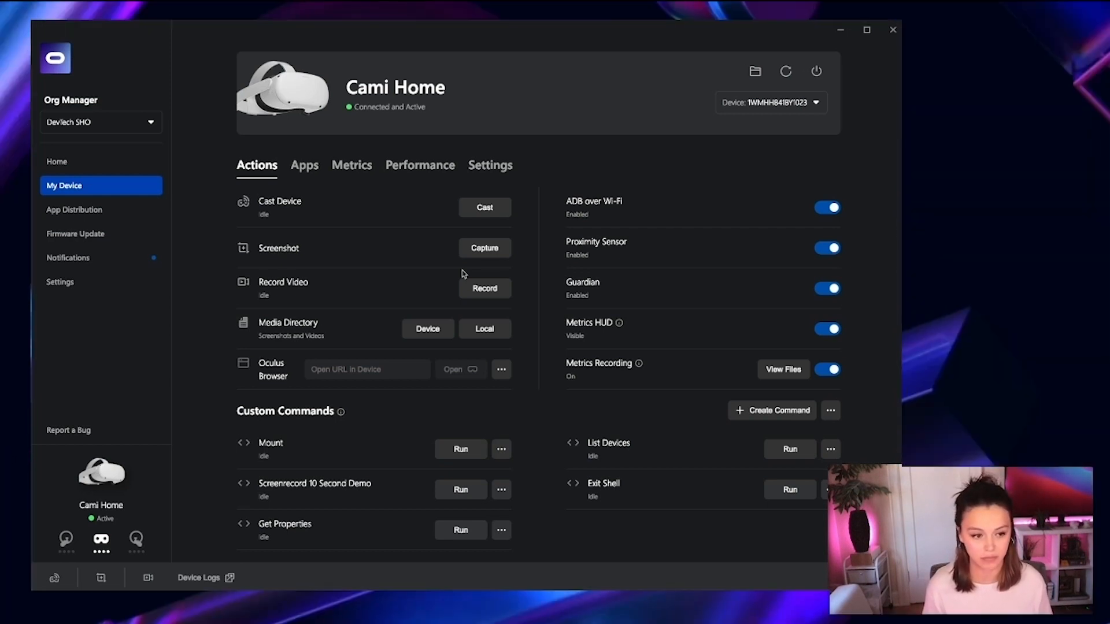
Disable the proximity sensor, then start and close a headset cast to the desktop
click(826, 248)
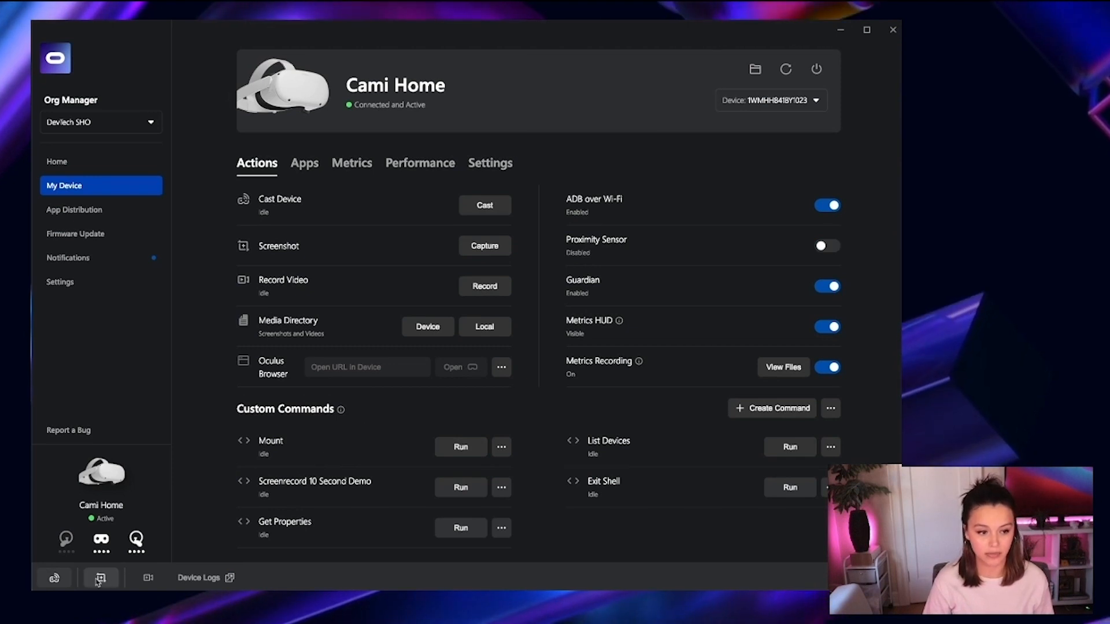
mouse_move(54, 578)
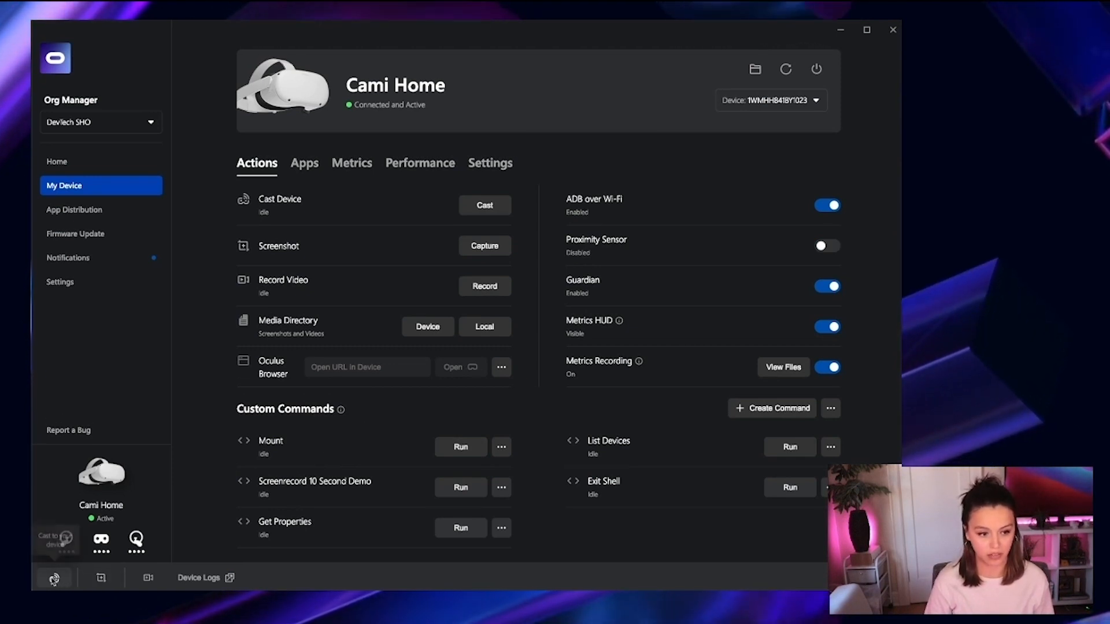
click(484, 205)
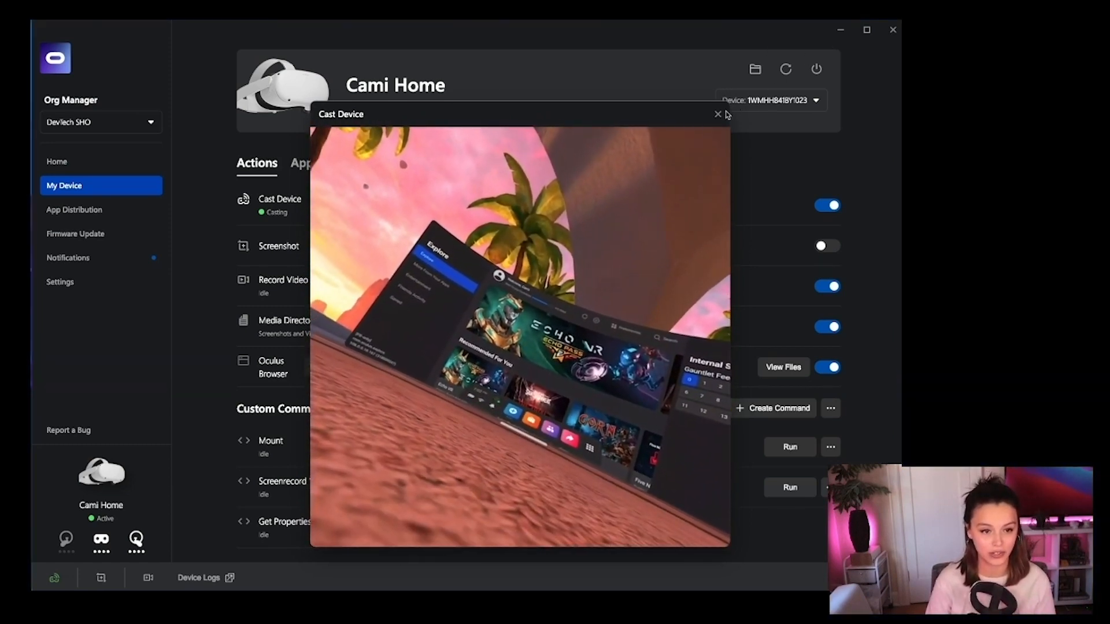
click(717, 114)
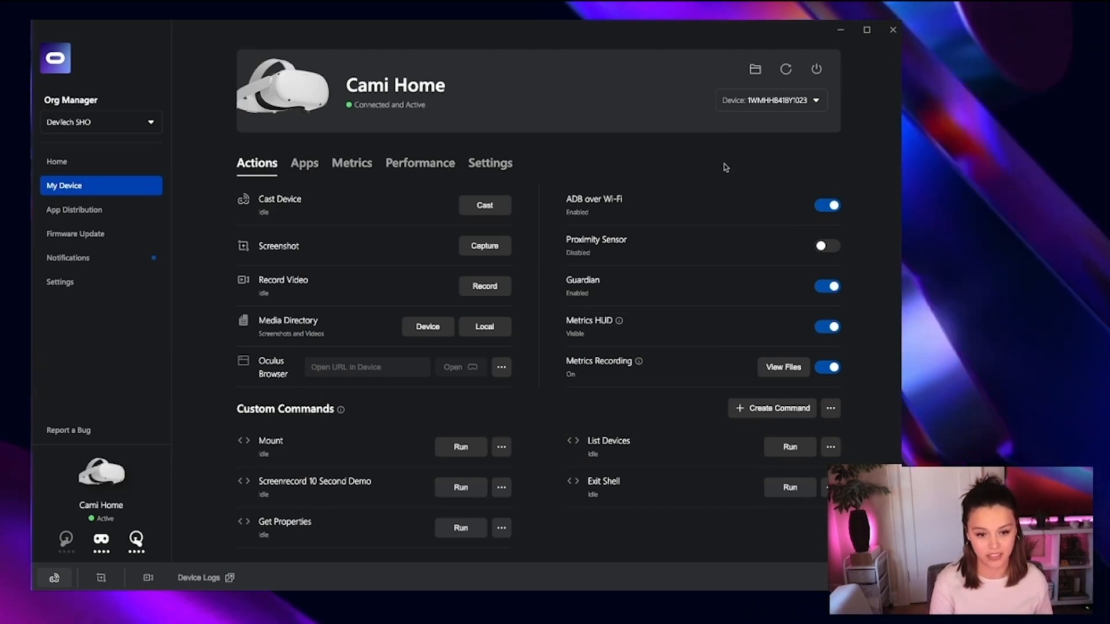
scroll(down, 3)
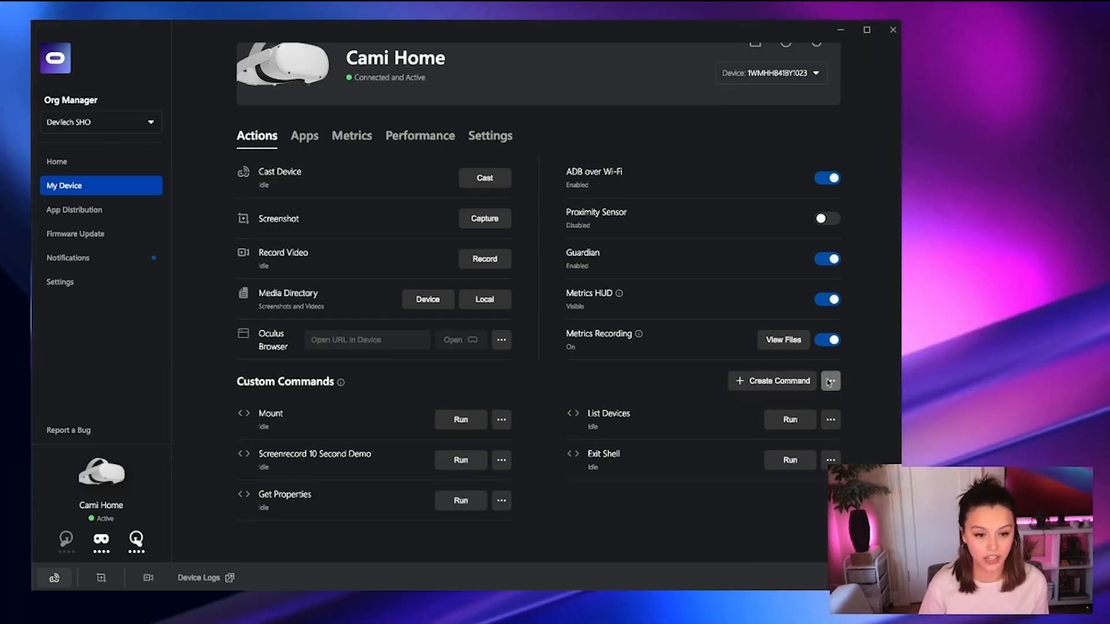
click(830, 381)
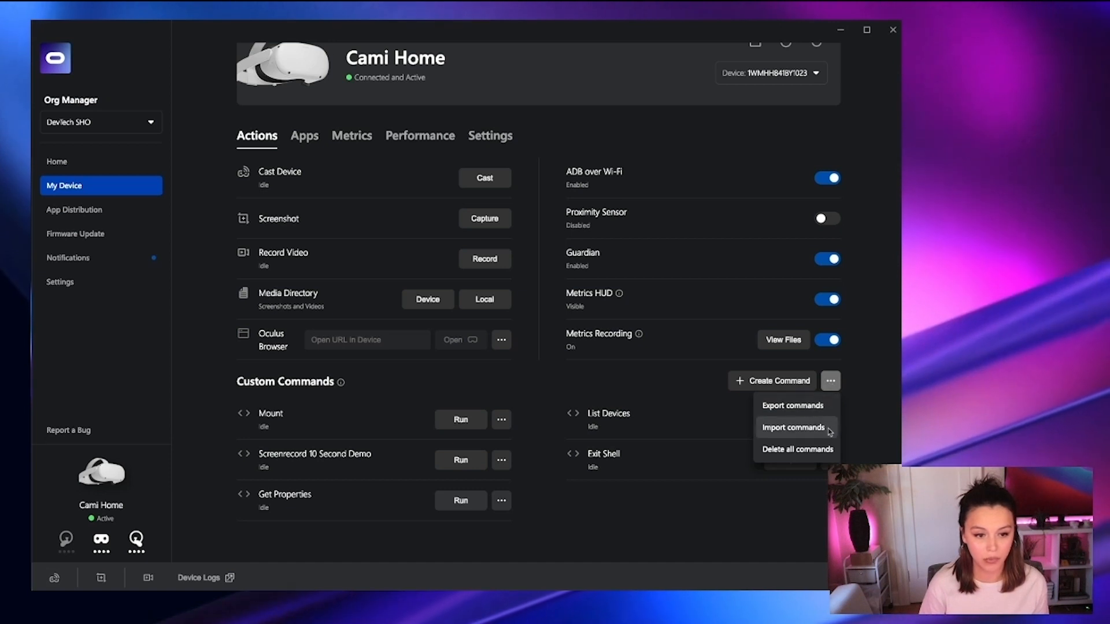
mouse_move(833, 385)
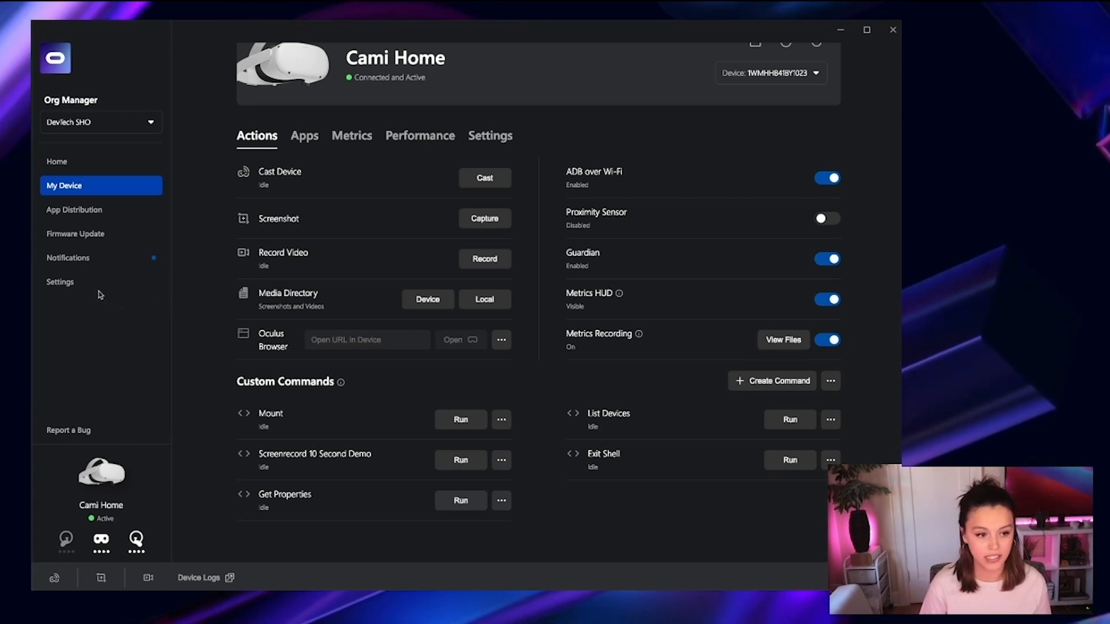
click(59, 281)
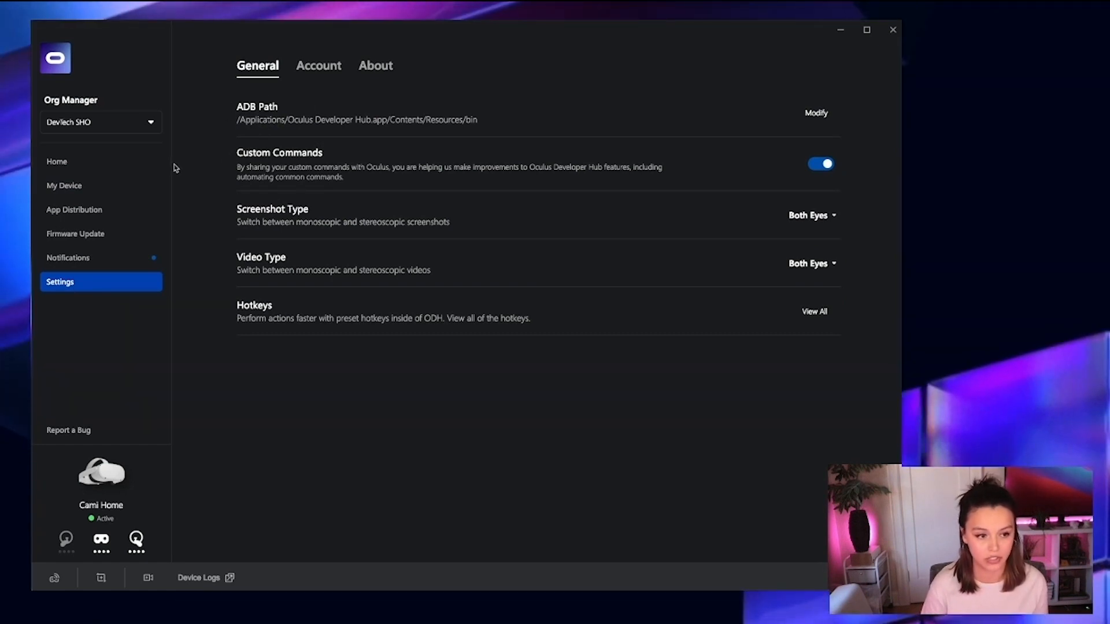
mouse_move(100, 185)
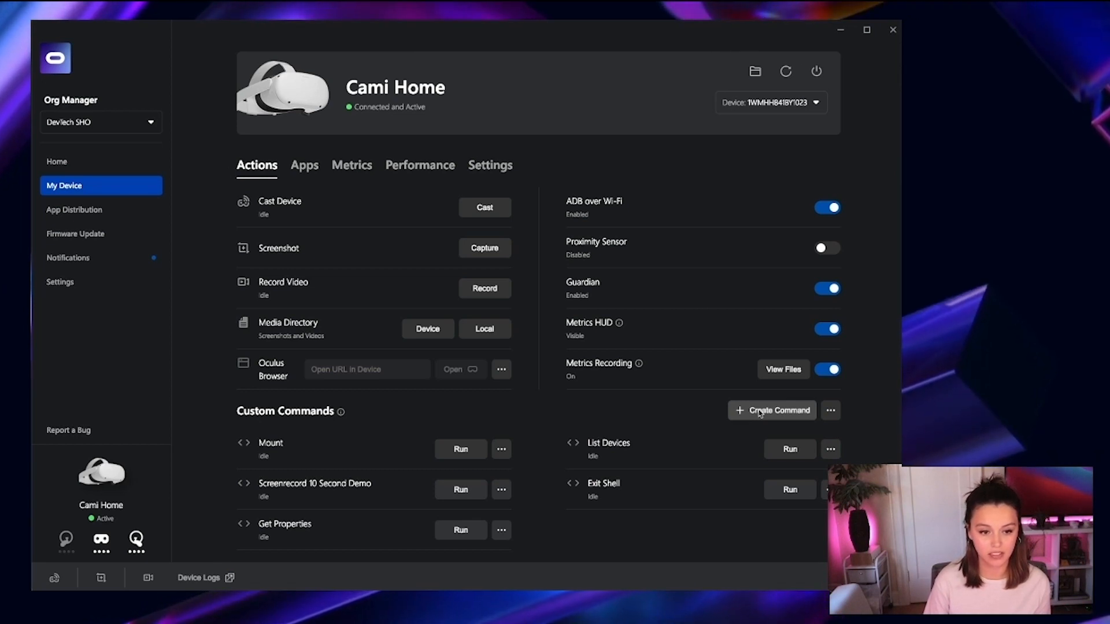
Dismiss the Create Command form, run Get Properties, and review its output
click(772, 411)
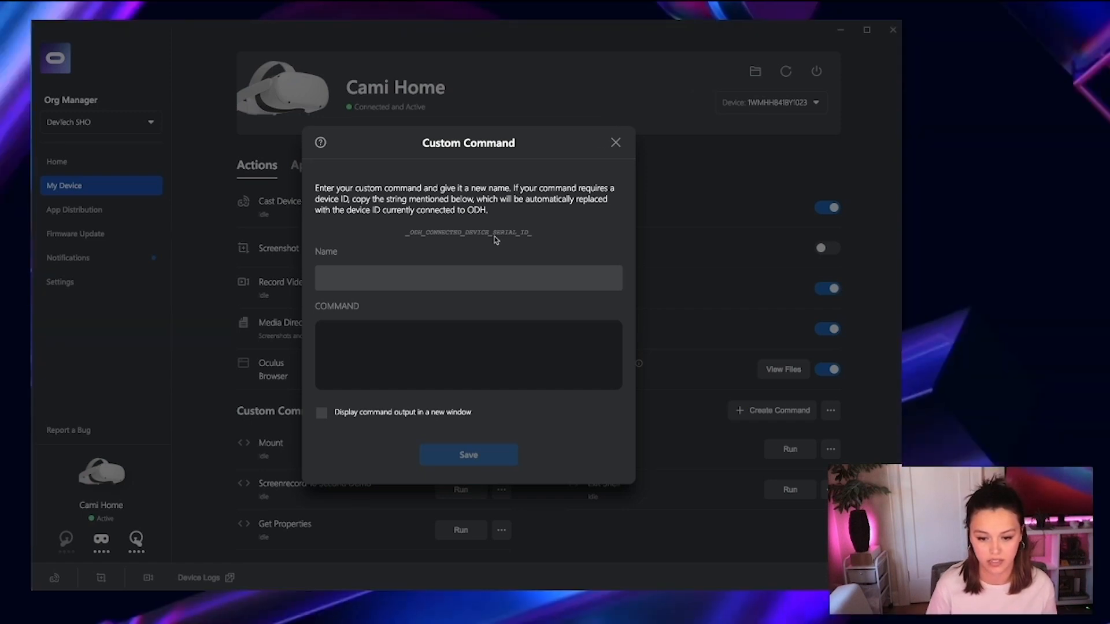
click(615, 142)
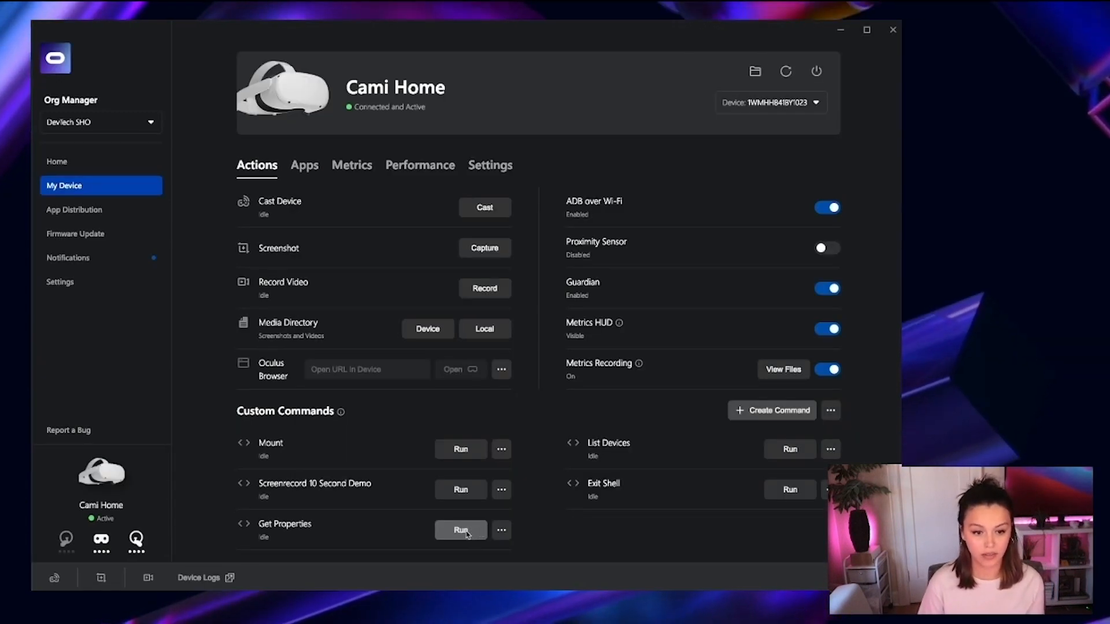
click(460, 530)
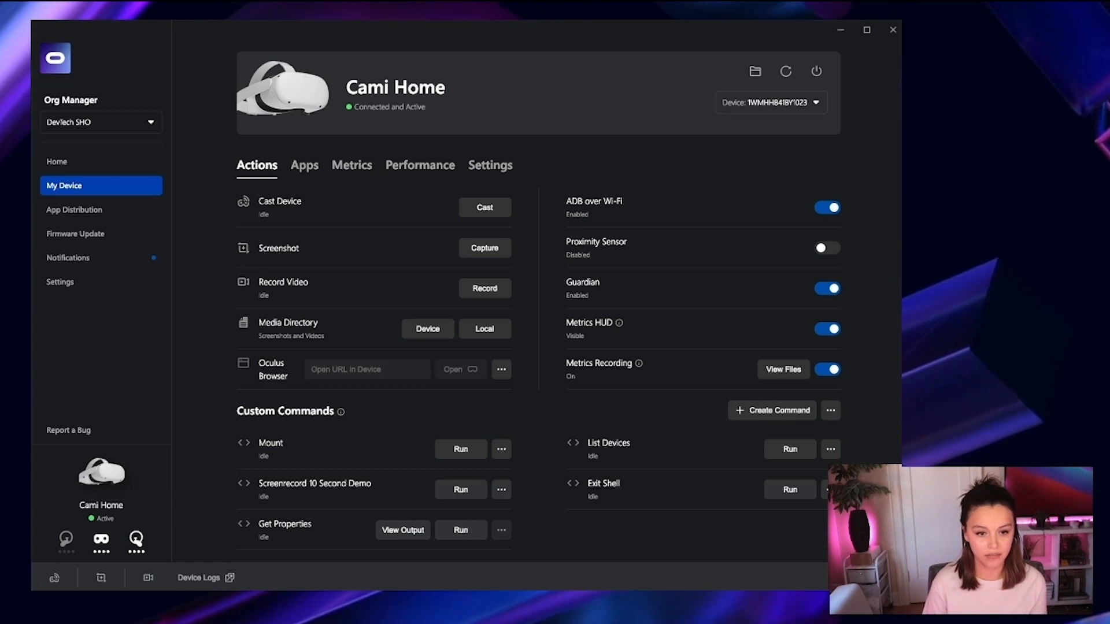
click(402, 529)
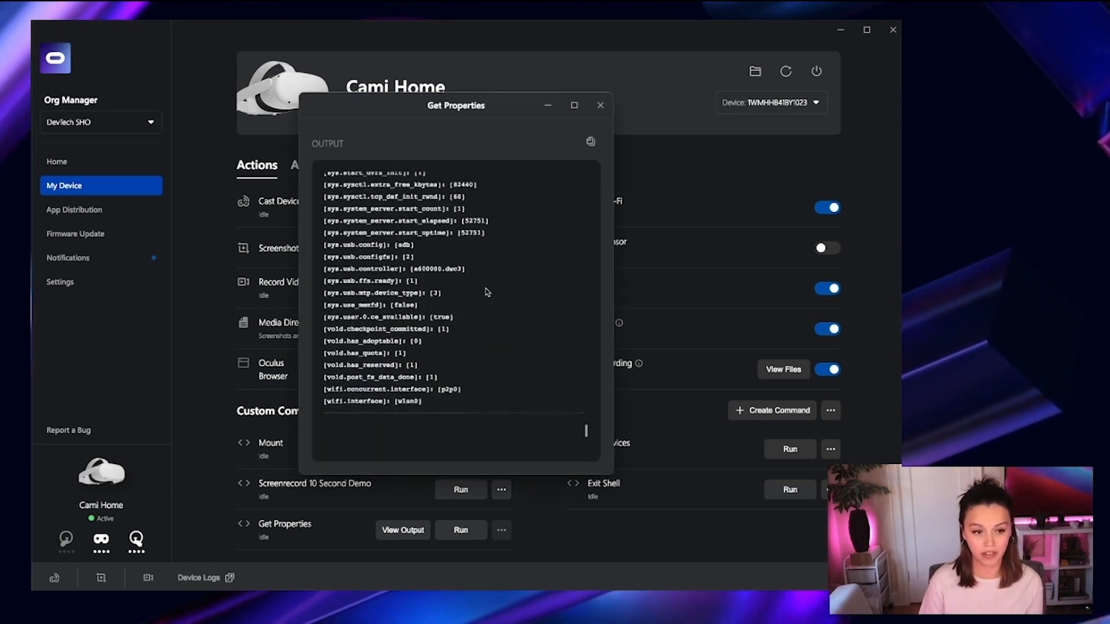
scroll(up, 3)
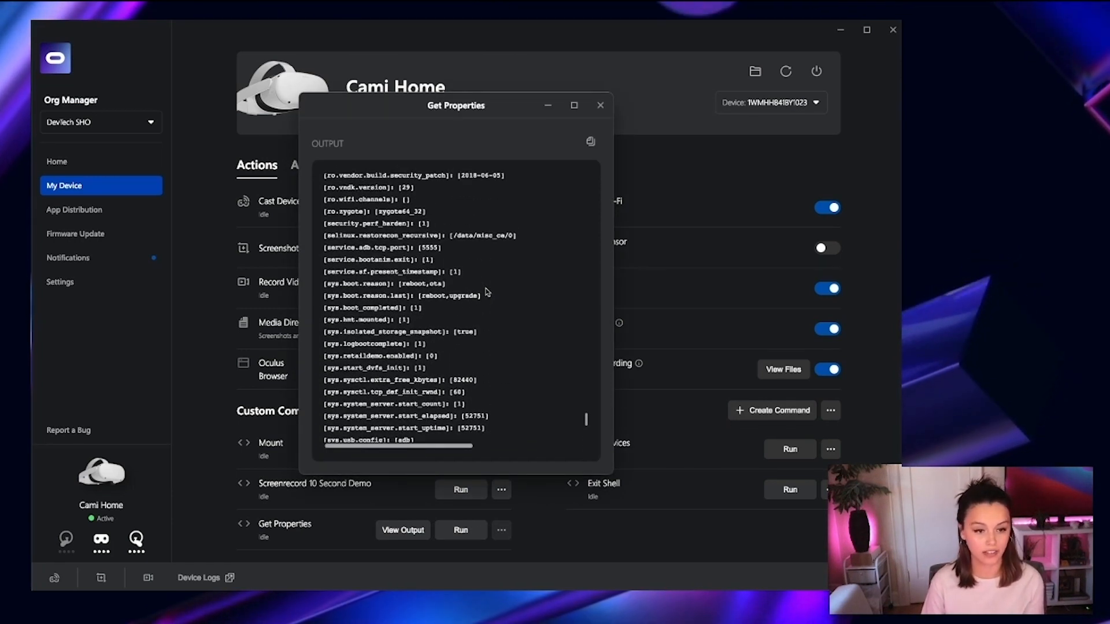
click(600, 105)
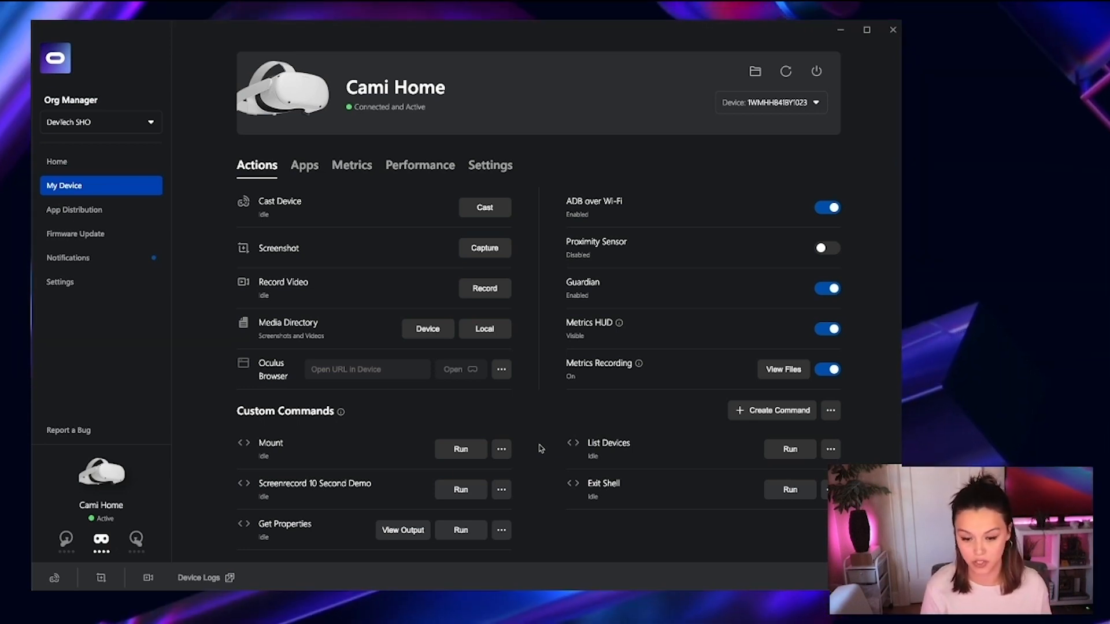
mouse_move(241, 519)
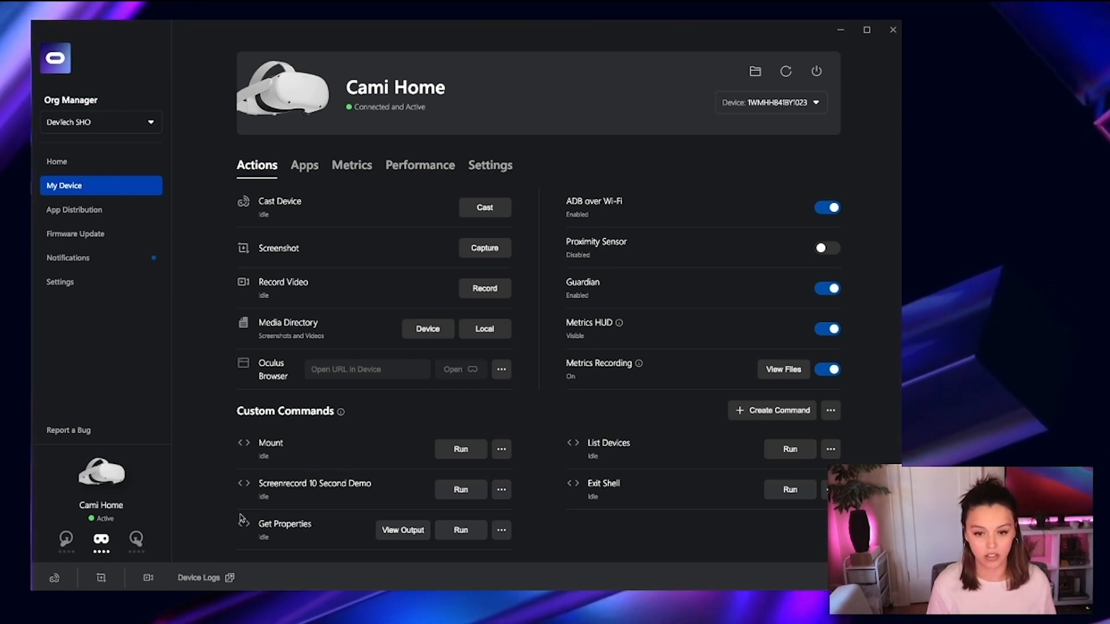
click(198, 577)
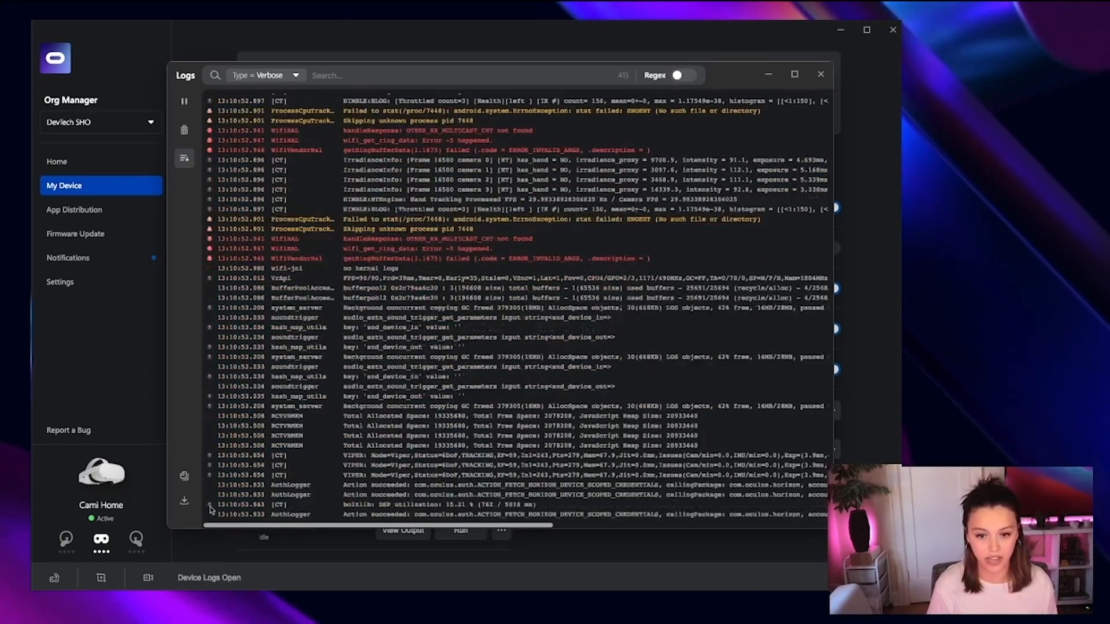
scroll(down, 3)
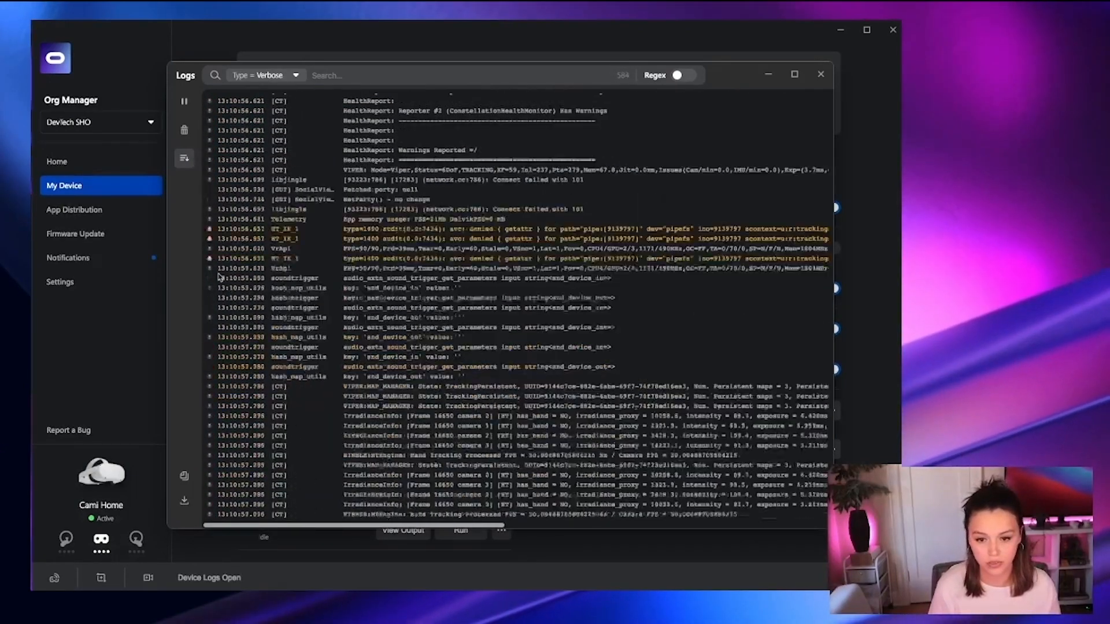
scroll(down, 3)
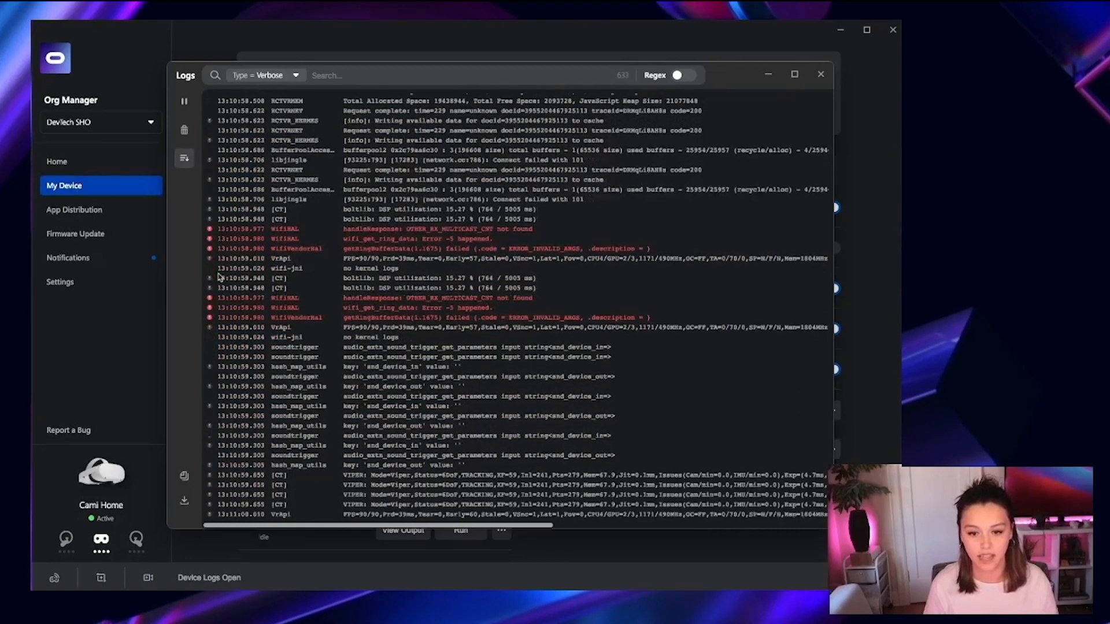
scroll(down, 3)
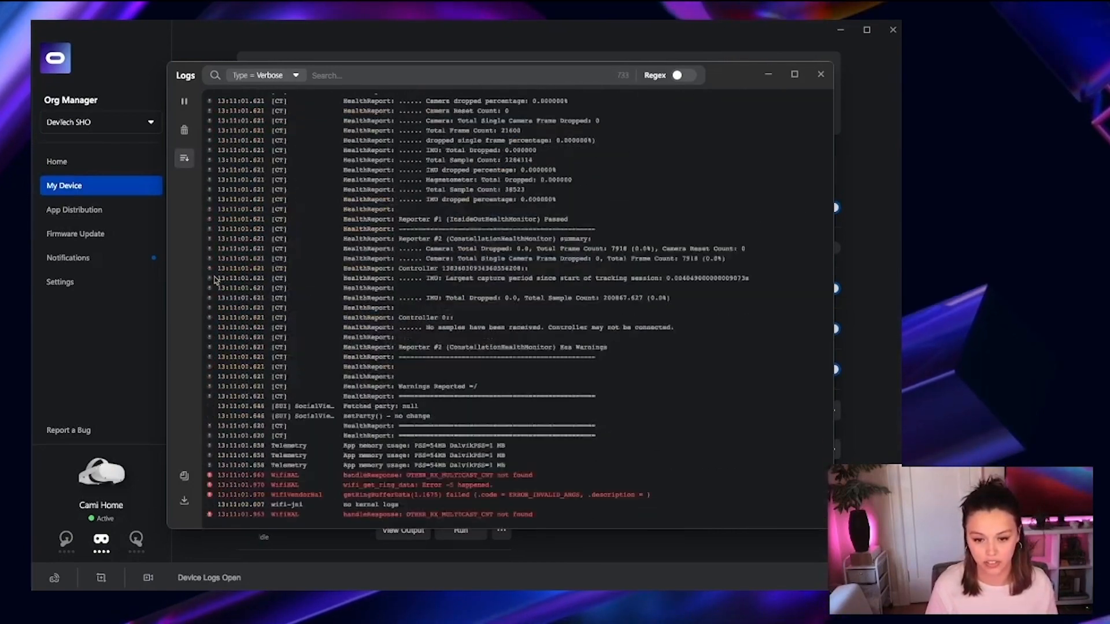
click(820, 74)
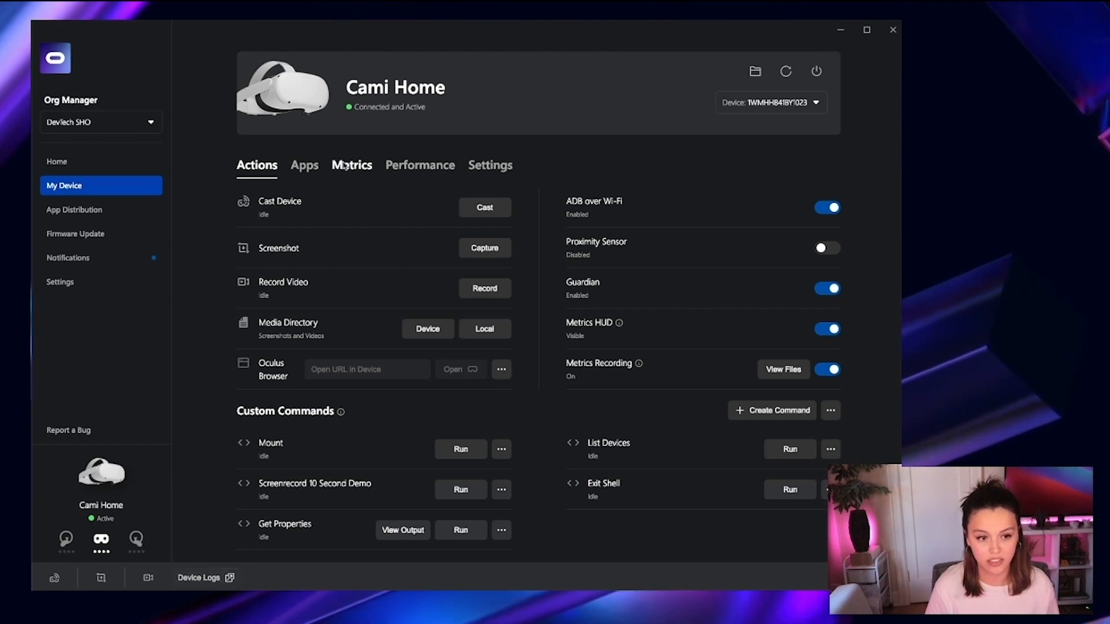
click(351, 165)
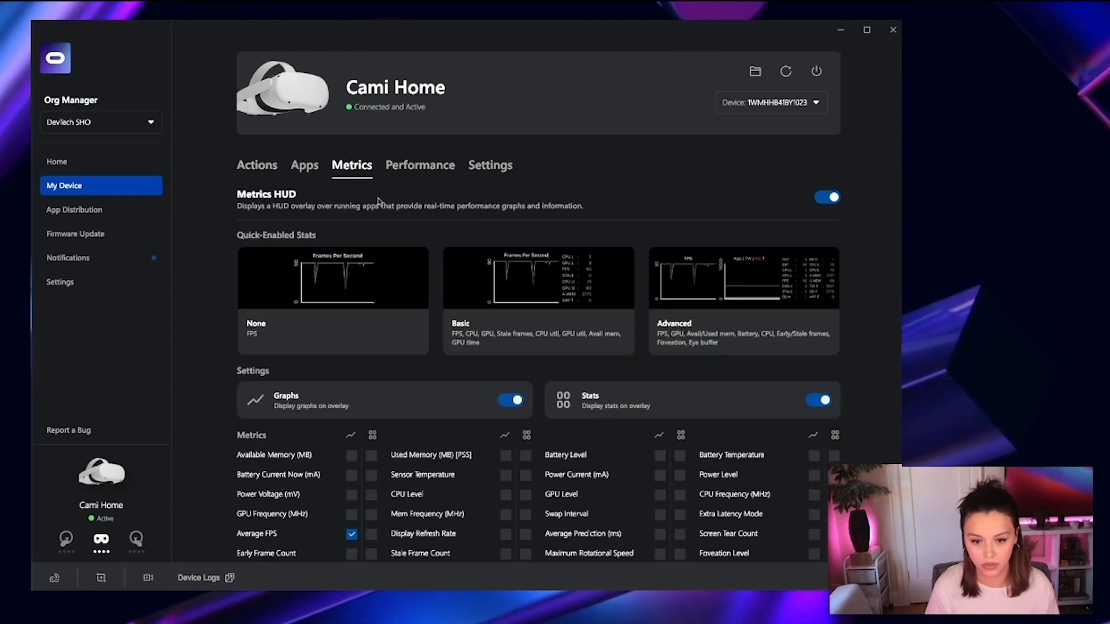
click(332, 300)
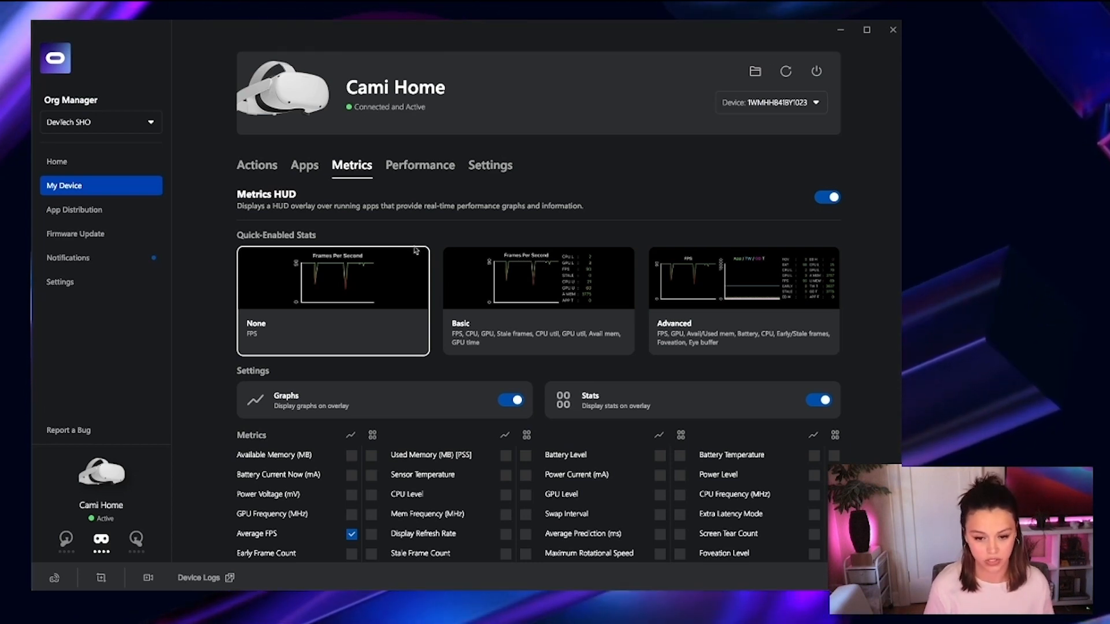
click(256, 165)
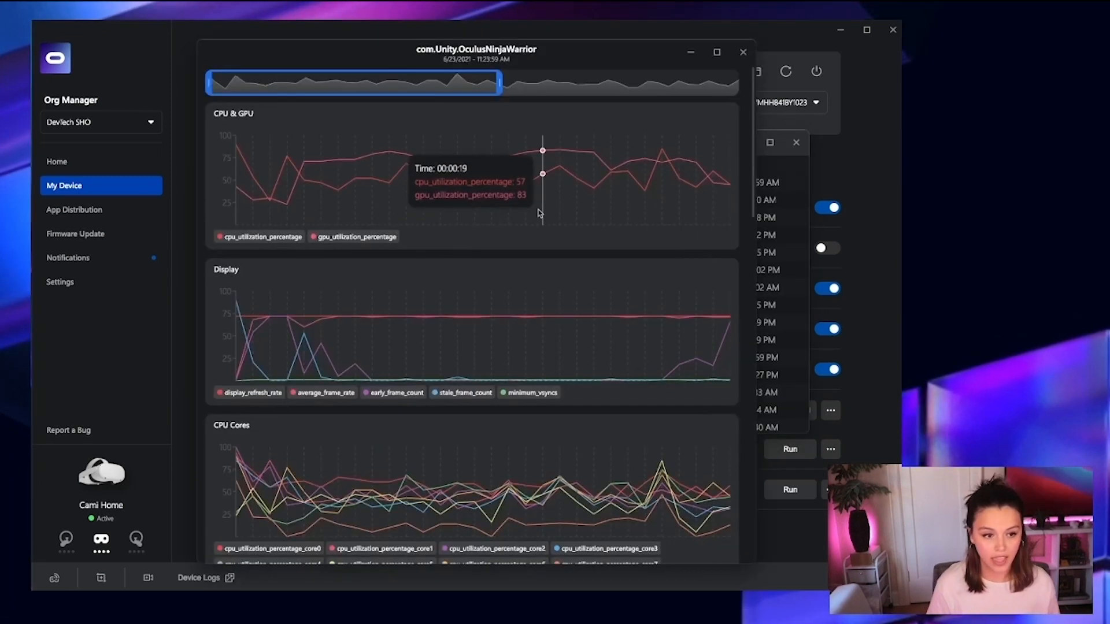
scroll(down, 3)
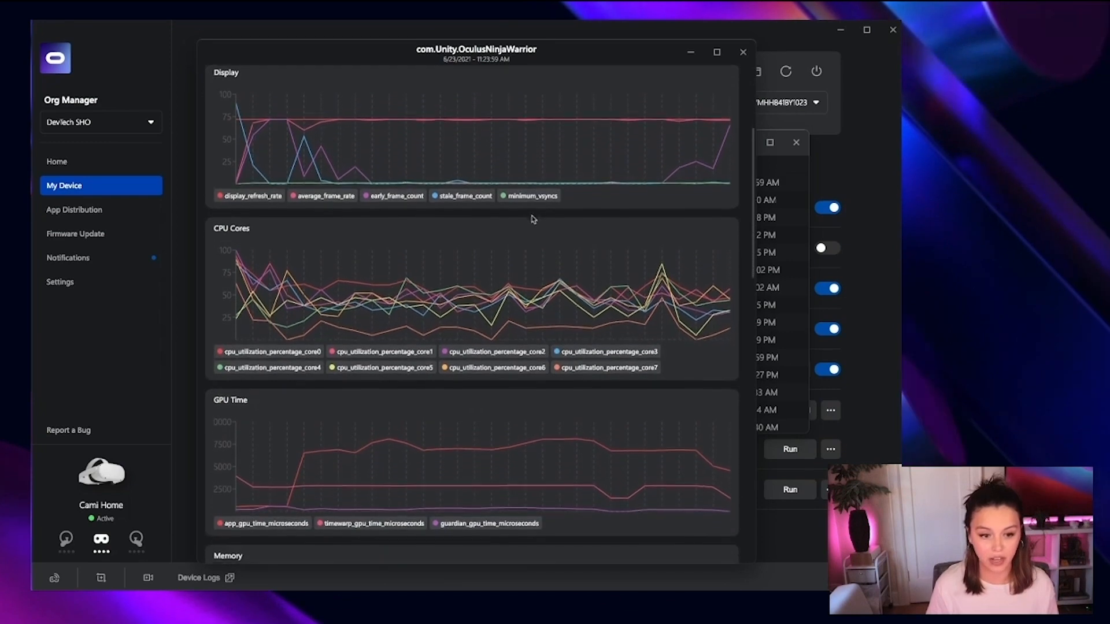
mouse_move(535, 244)
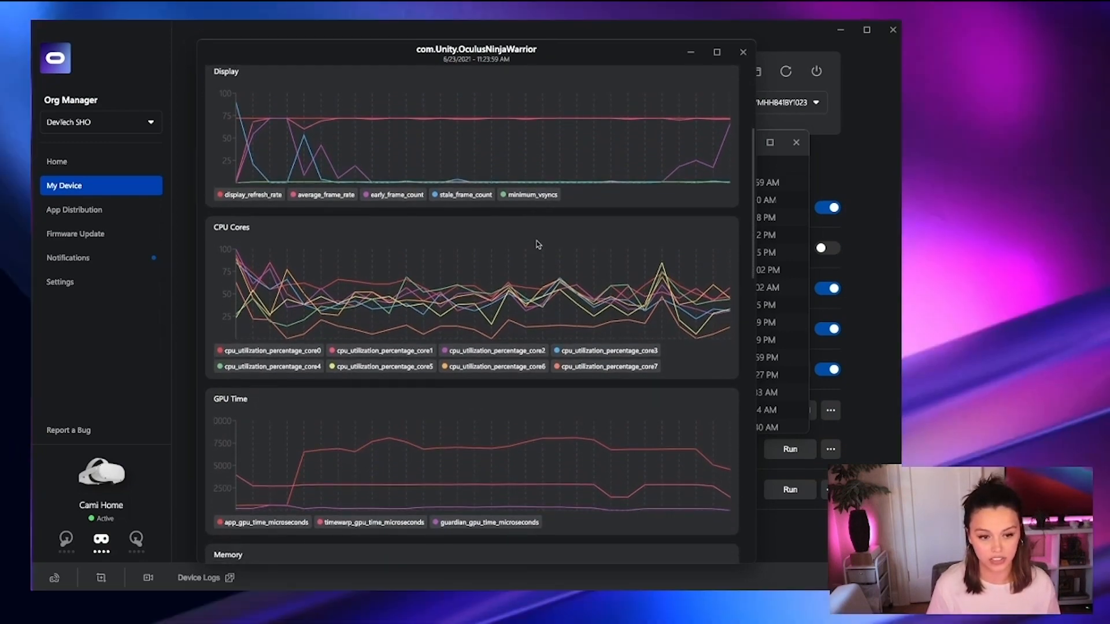
scroll(down, 3)
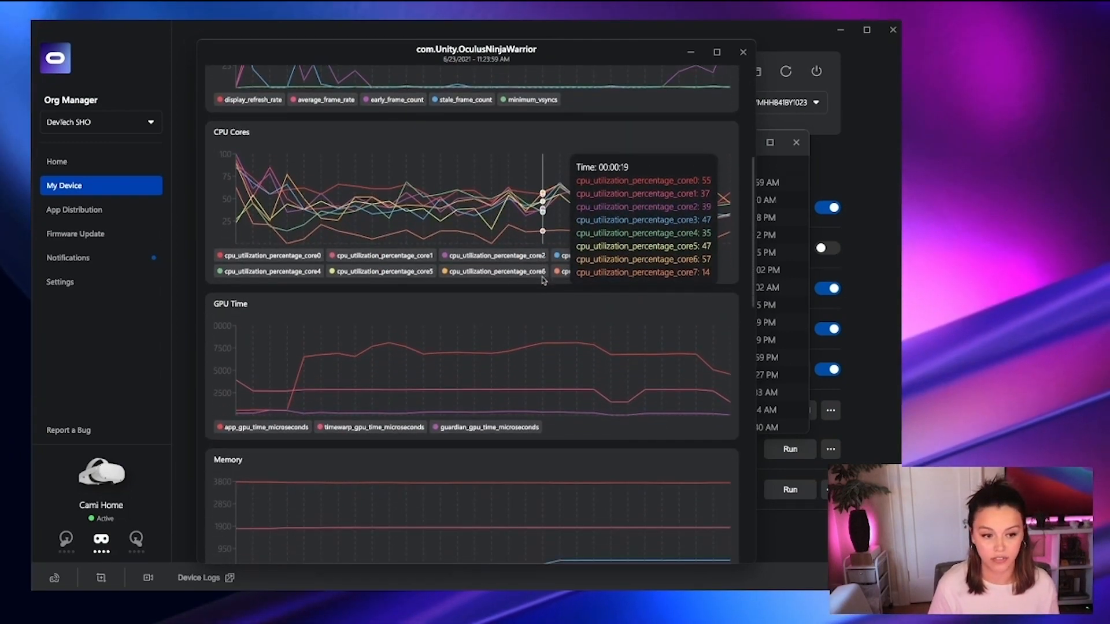
scroll(down, 3)
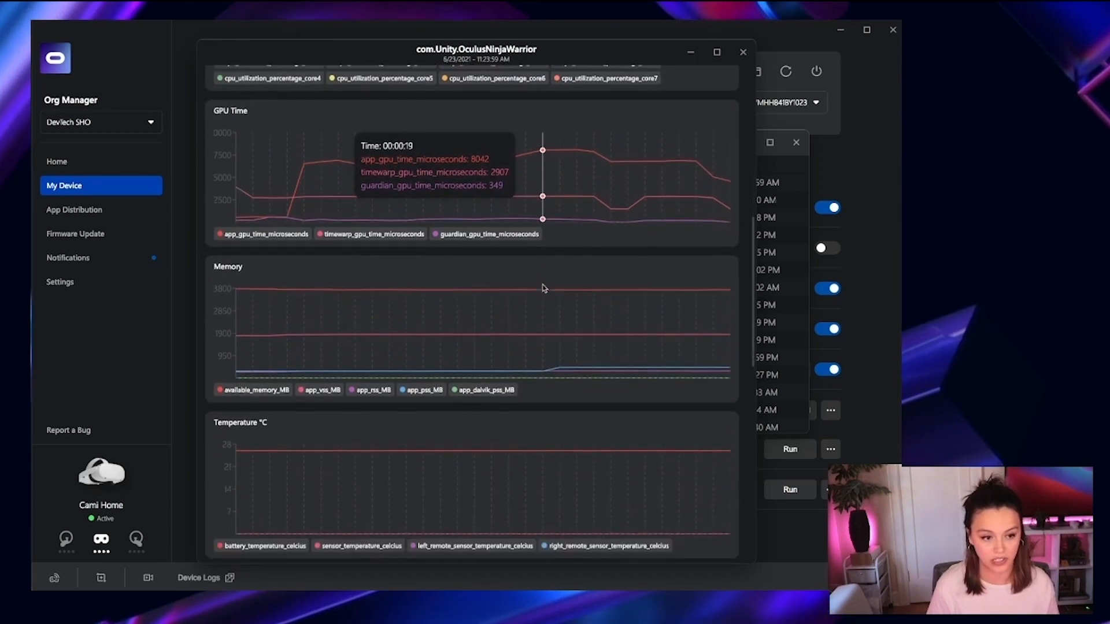
click(742, 51)
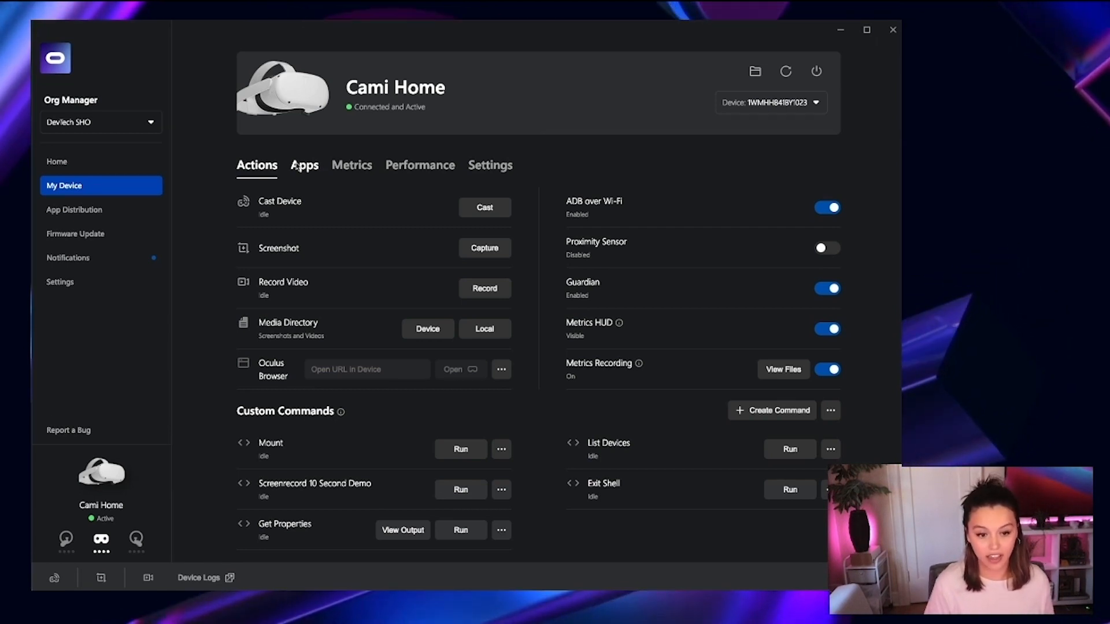
Install ONW 6.23.apk from the Apps tab and launch Ninja Warrior
click(303, 165)
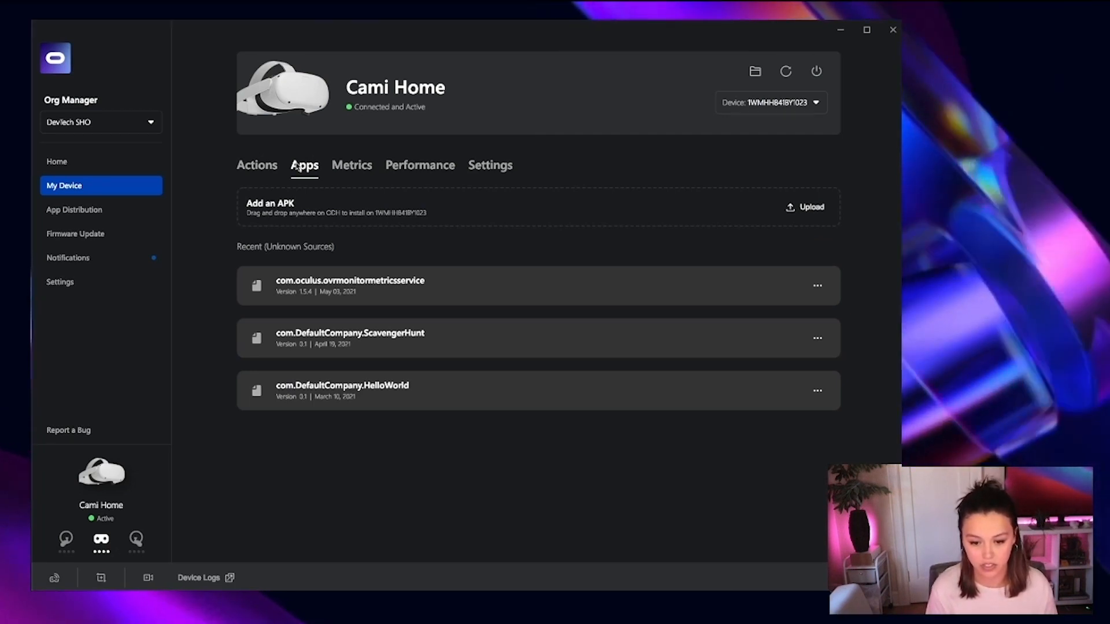
click(804, 207)
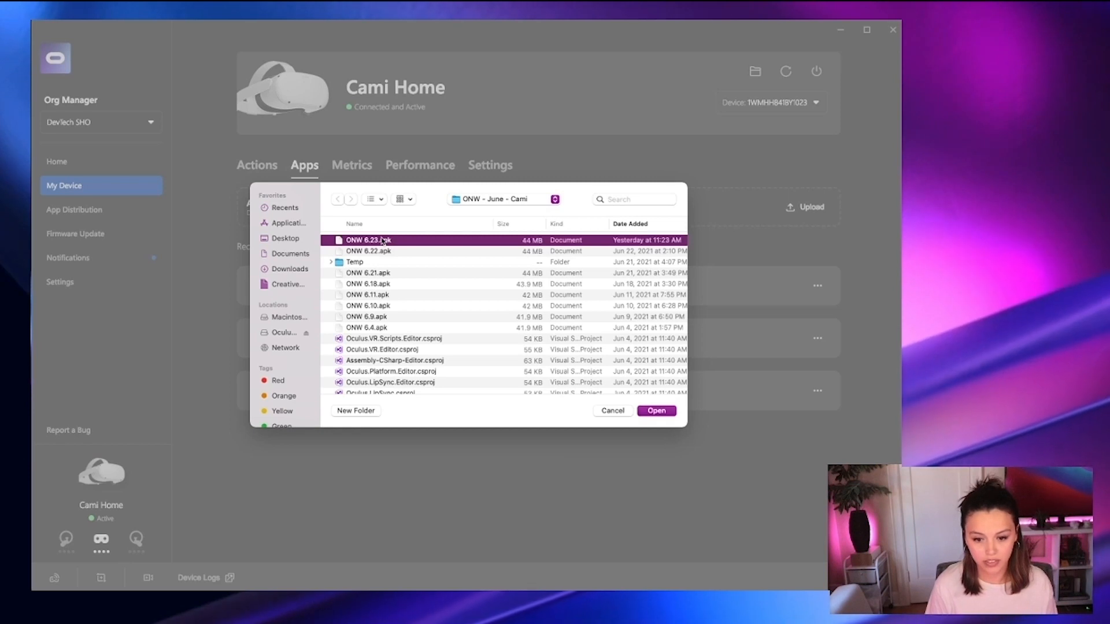
click(655, 411)
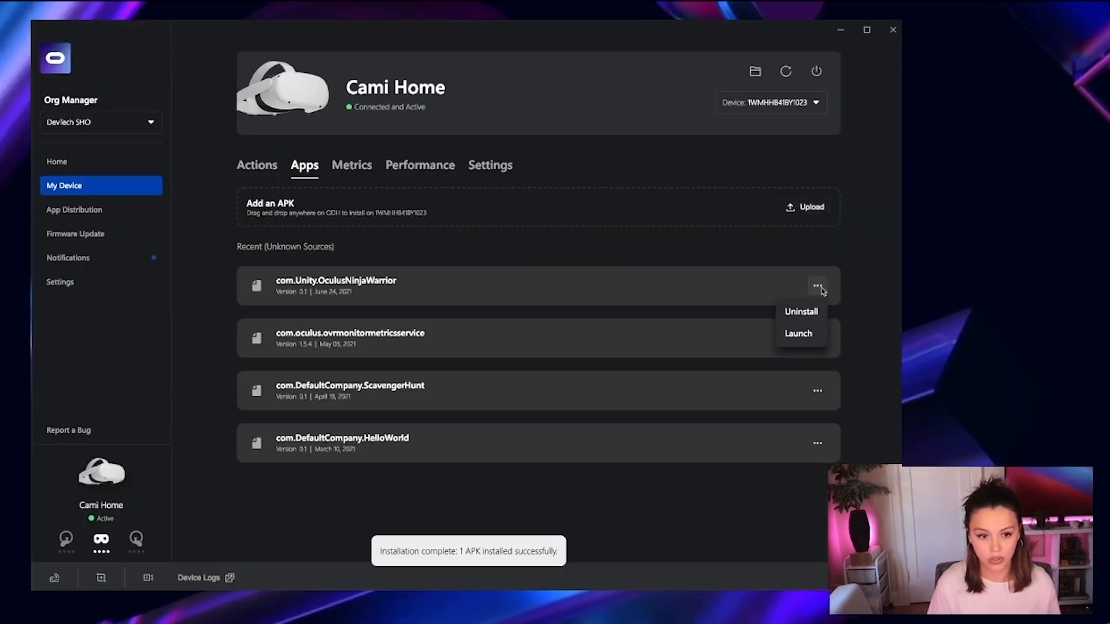
mouse_move(798, 333)
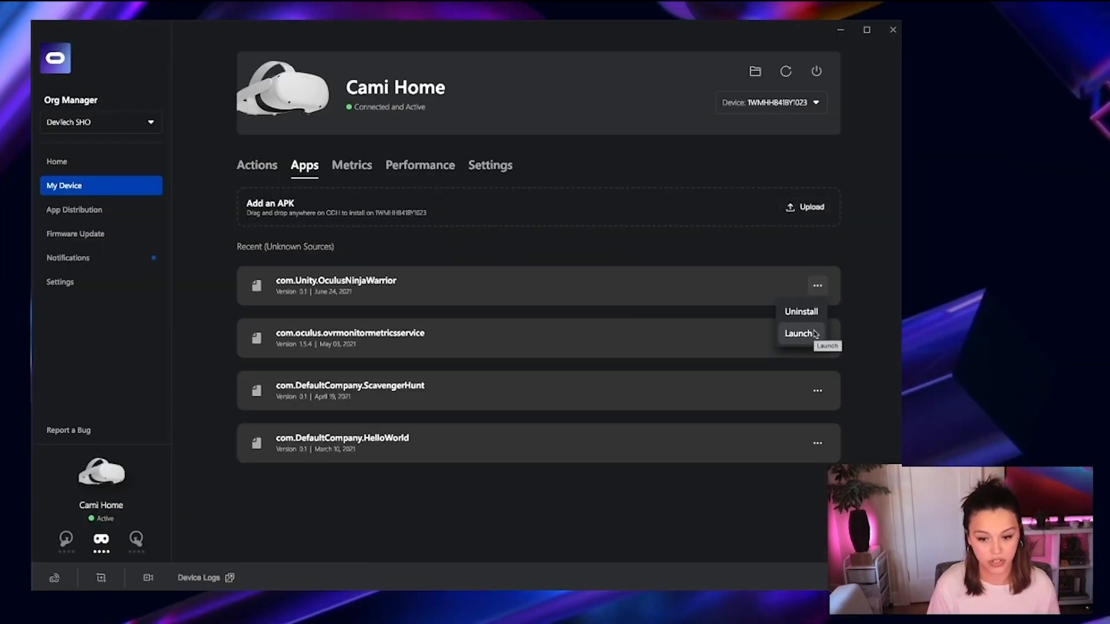
click(256, 164)
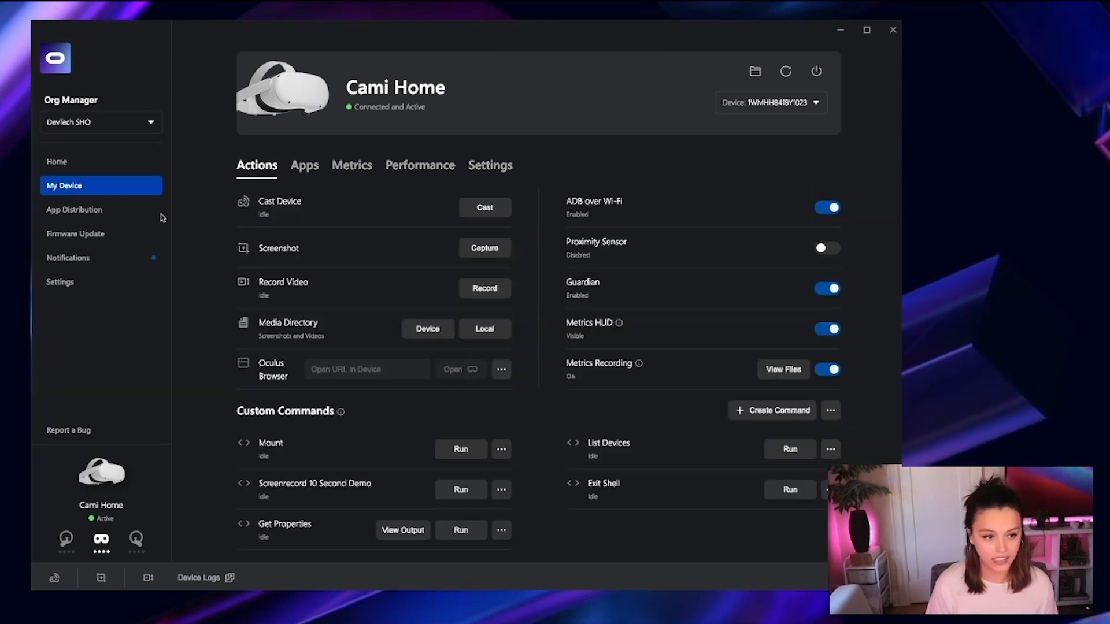
Start a build upload on the ALPHA channel in App Distribution
click(73, 209)
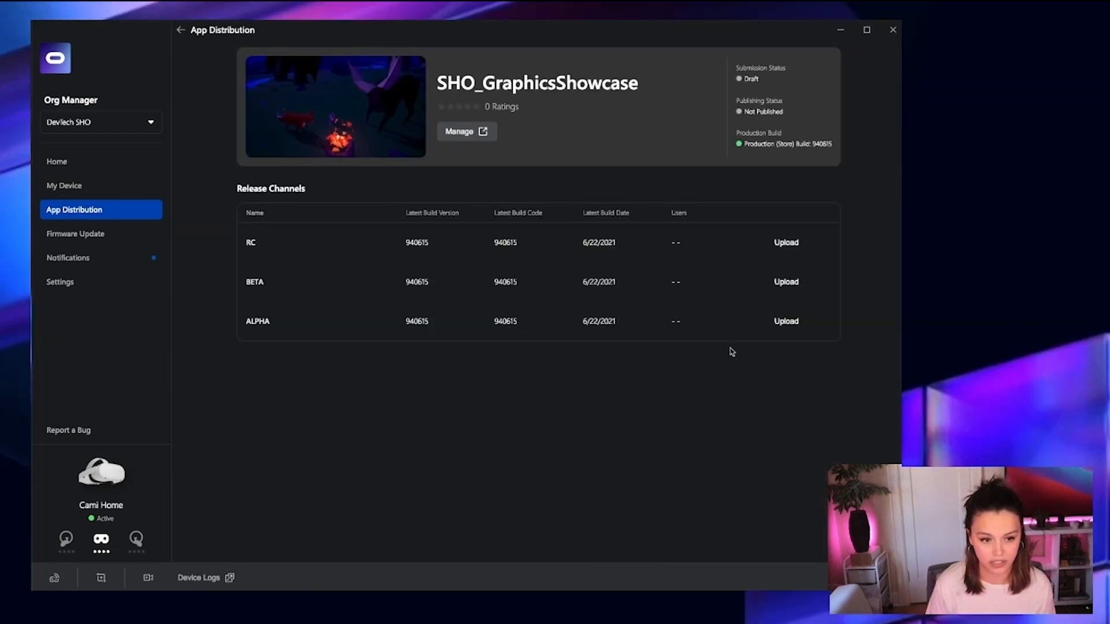
mouse_move(792, 325)
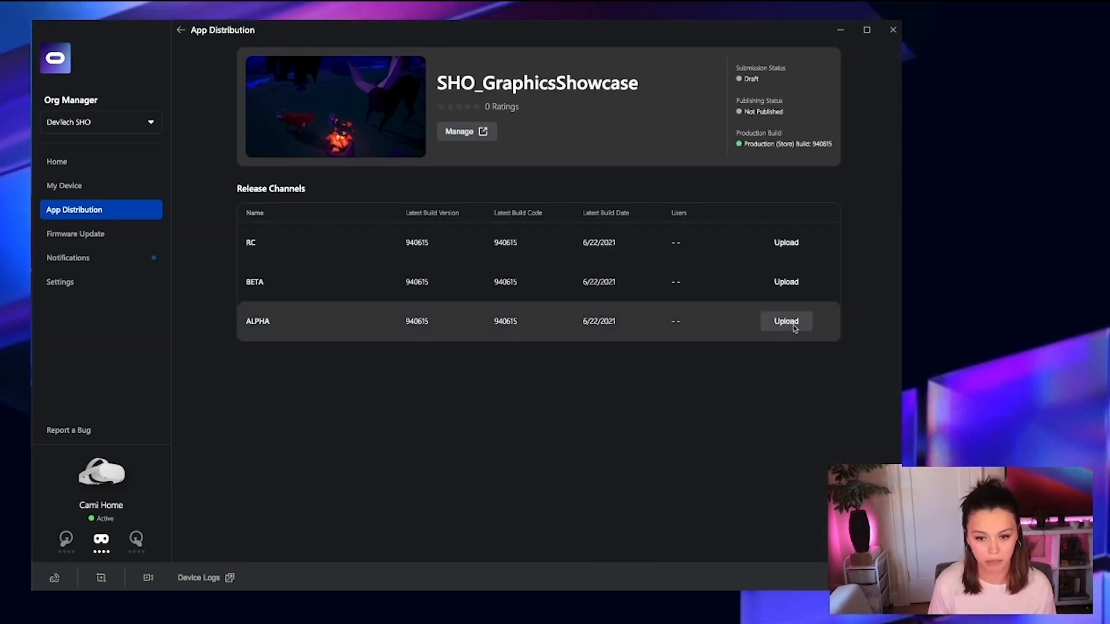
click(785, 321)
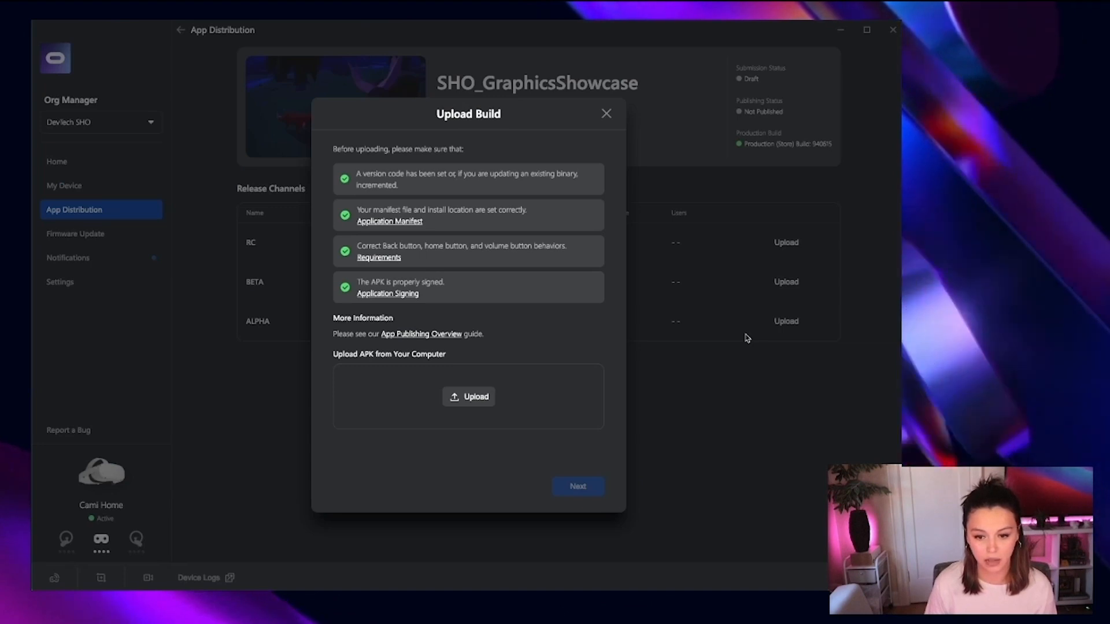
mouse_move(701, 321)
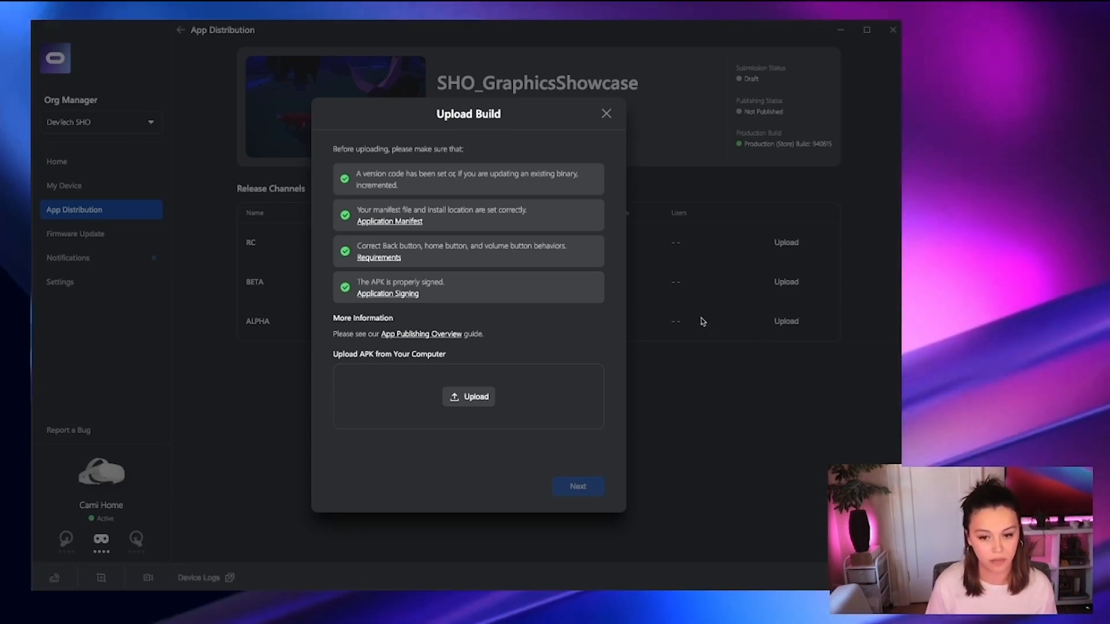